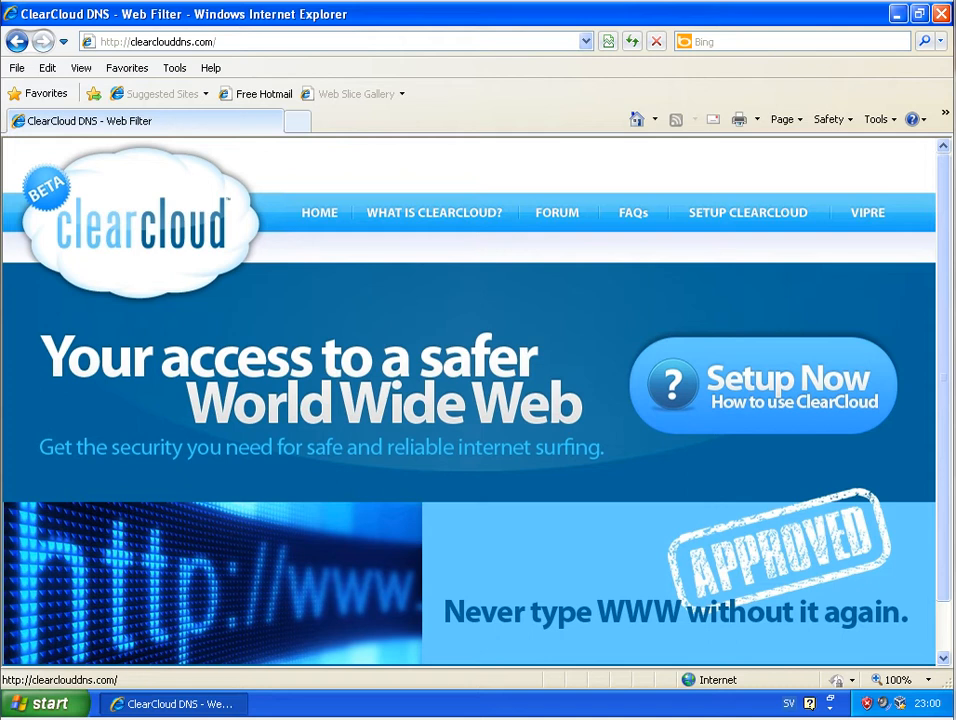
mouse_move(108, 258)
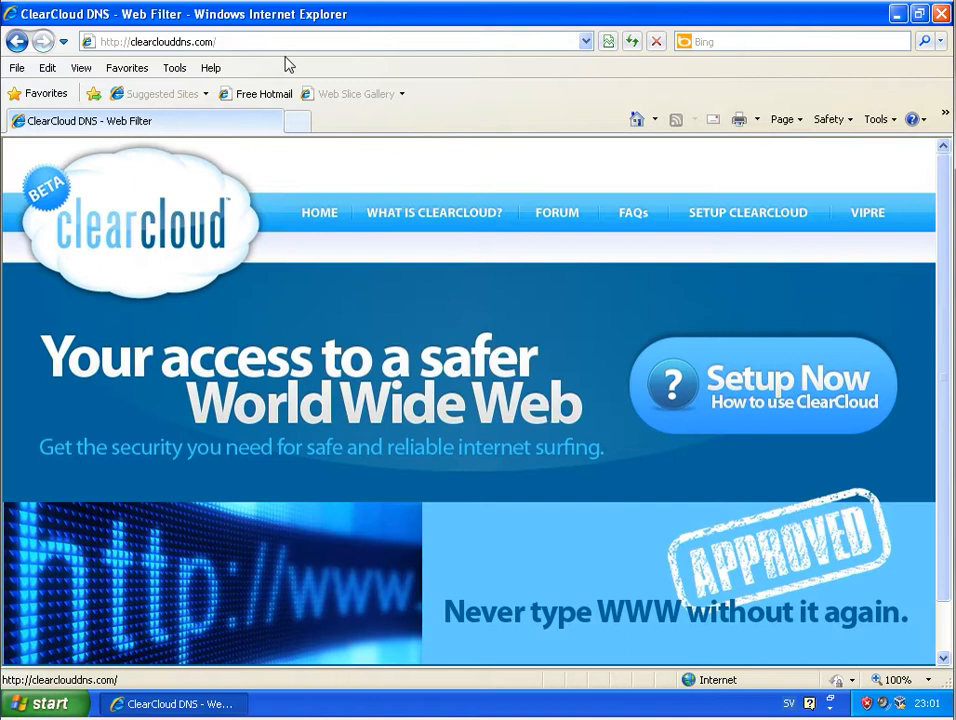
Step: Request atsopanol.com/eu5.exe and cancel its File Download warning
type("atsopanol.com/eu5.exe")
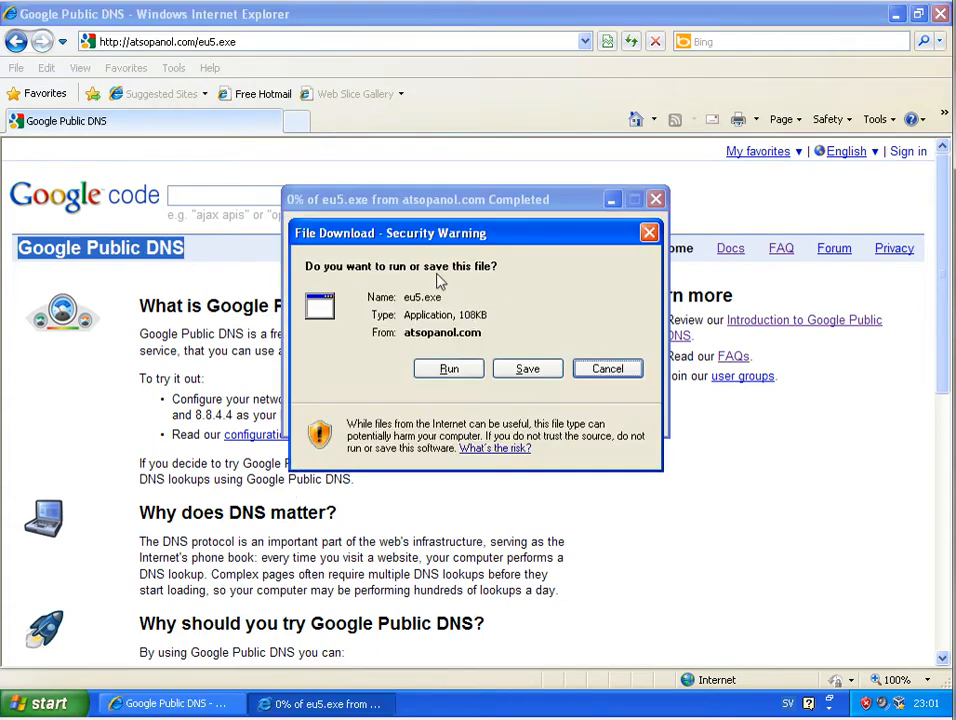
left_click(607, 368)
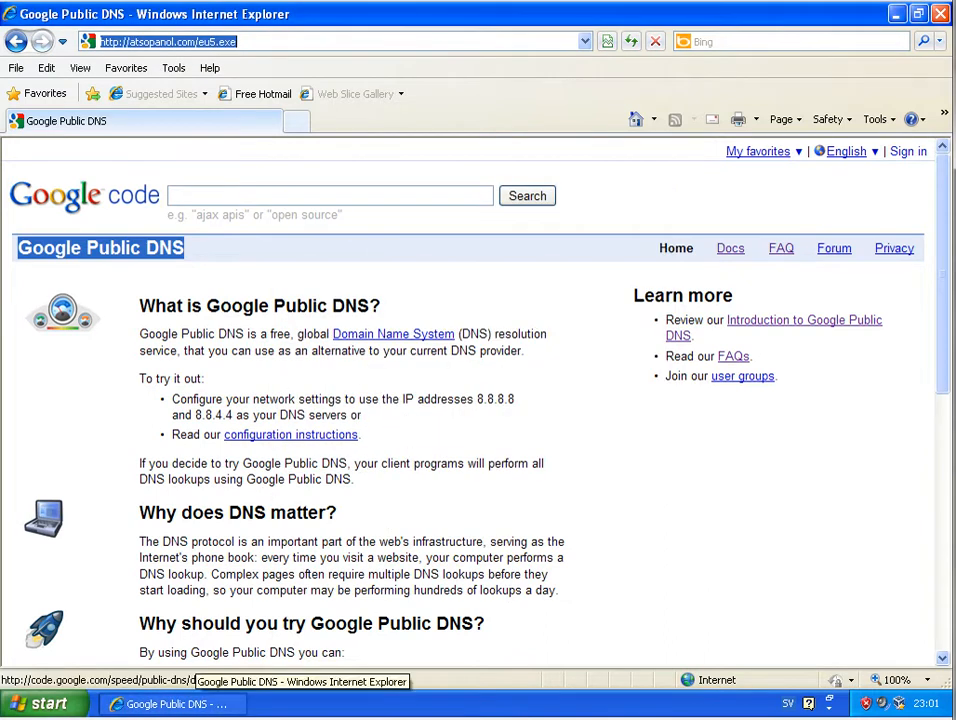
right_click(130, 580)
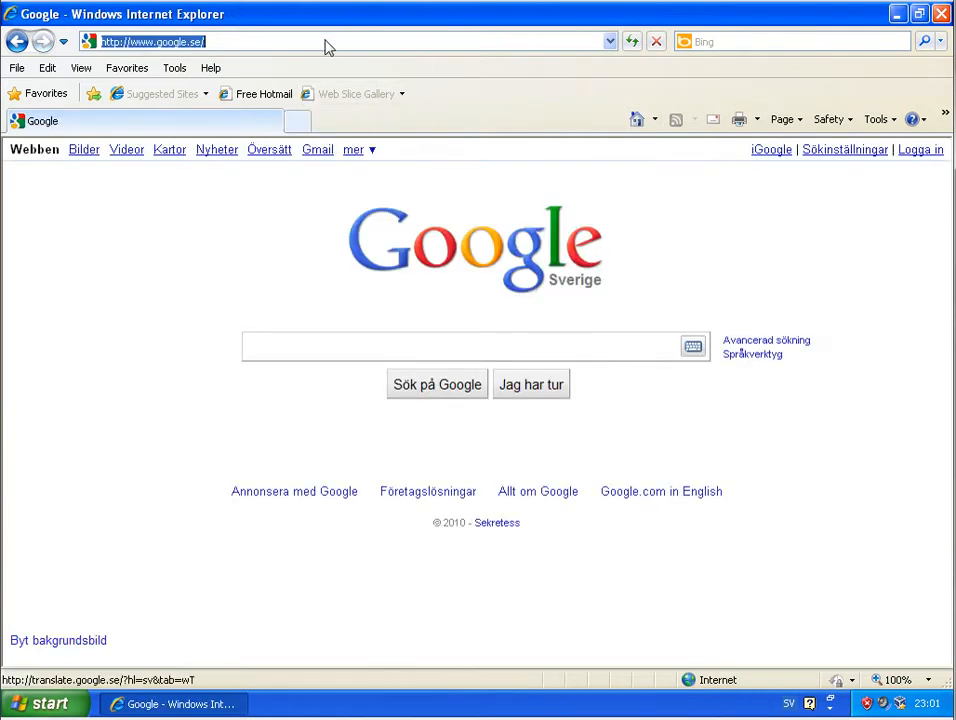
Step: Load troka.info/new_aaa/exe.exe, leave the unsafe-site warning, reload and cancel the exe.exe download
type("http://troka.info/new_aaa/exe.exe")
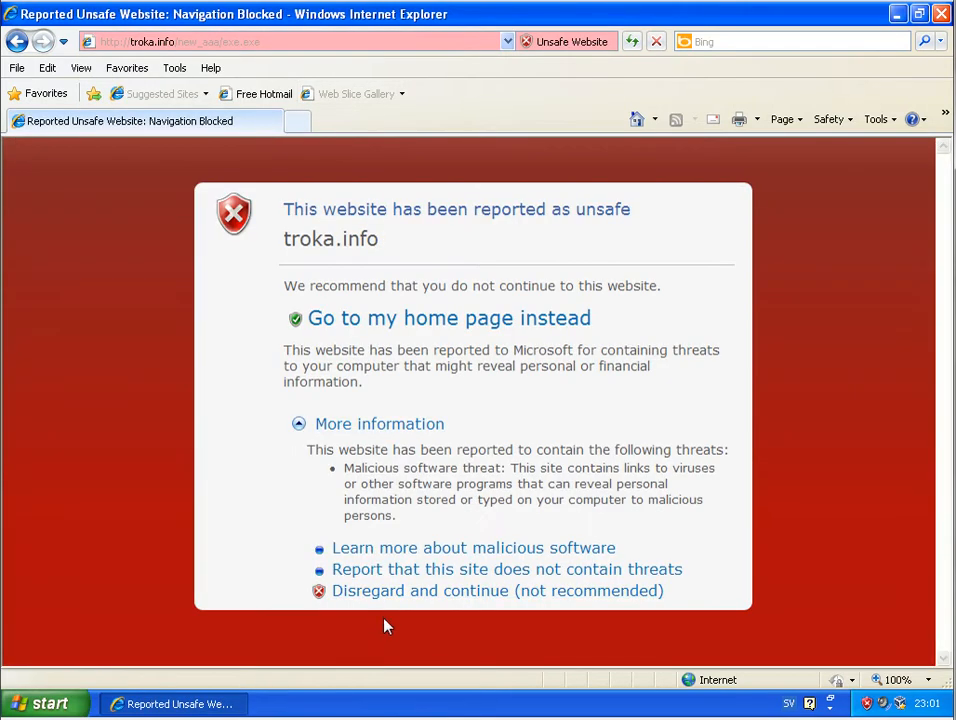
left_click(497, 590)
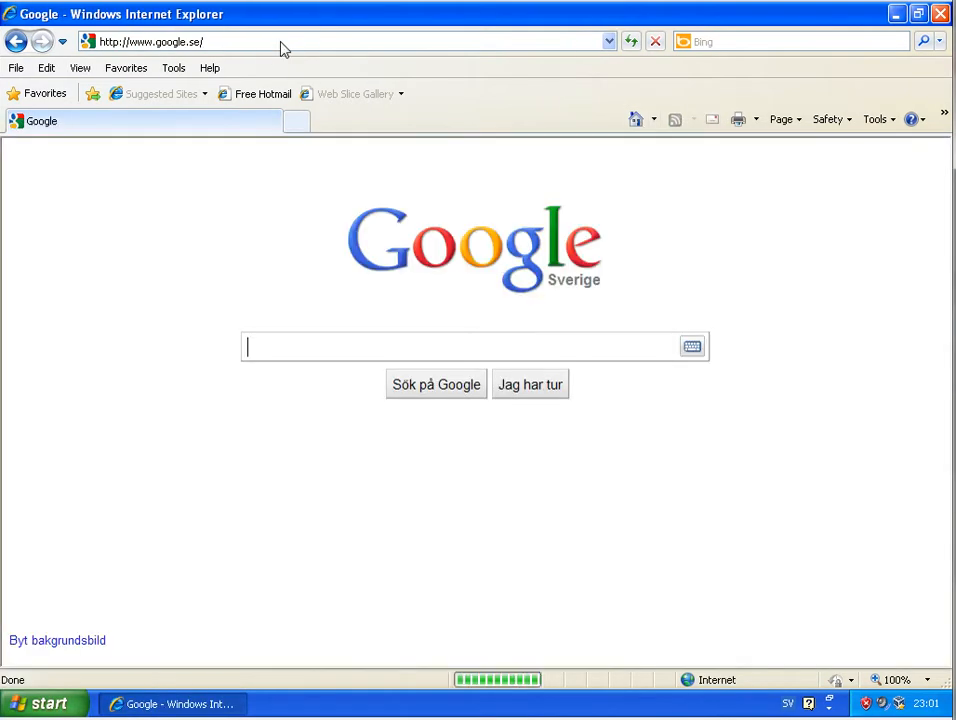
type("troka.info/new_aaa/exe.exe")
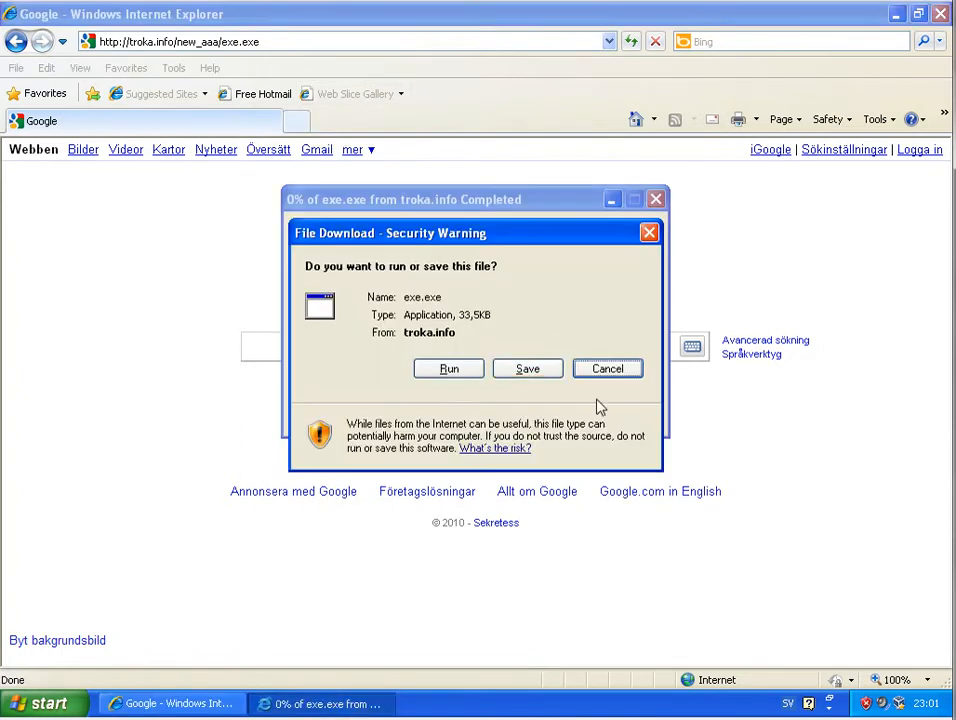
left_click(607, 368)
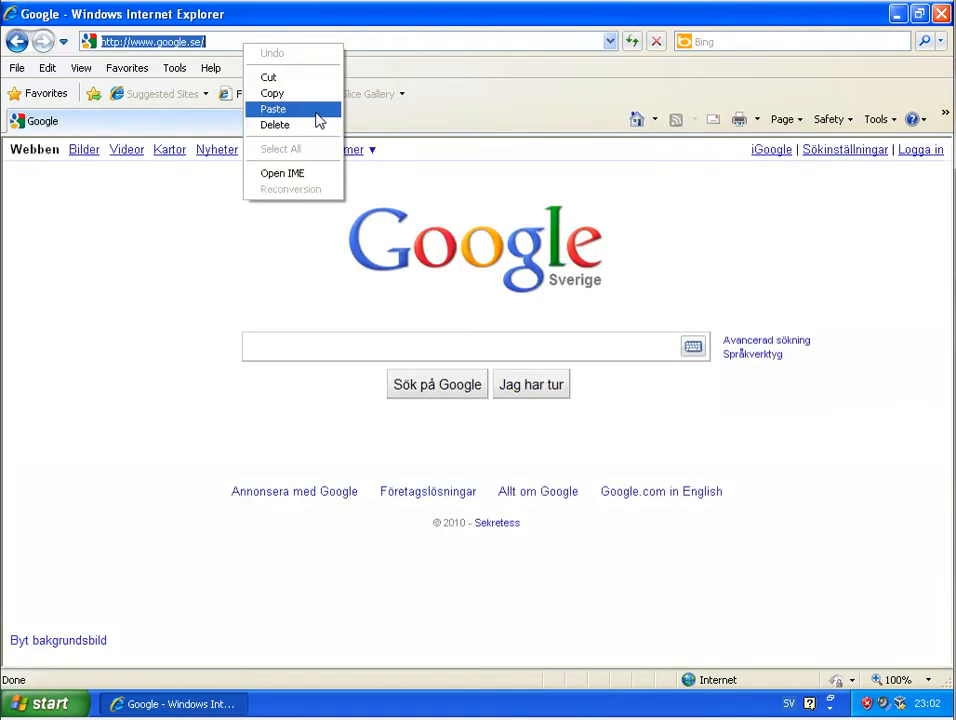
left_click(275, 107)
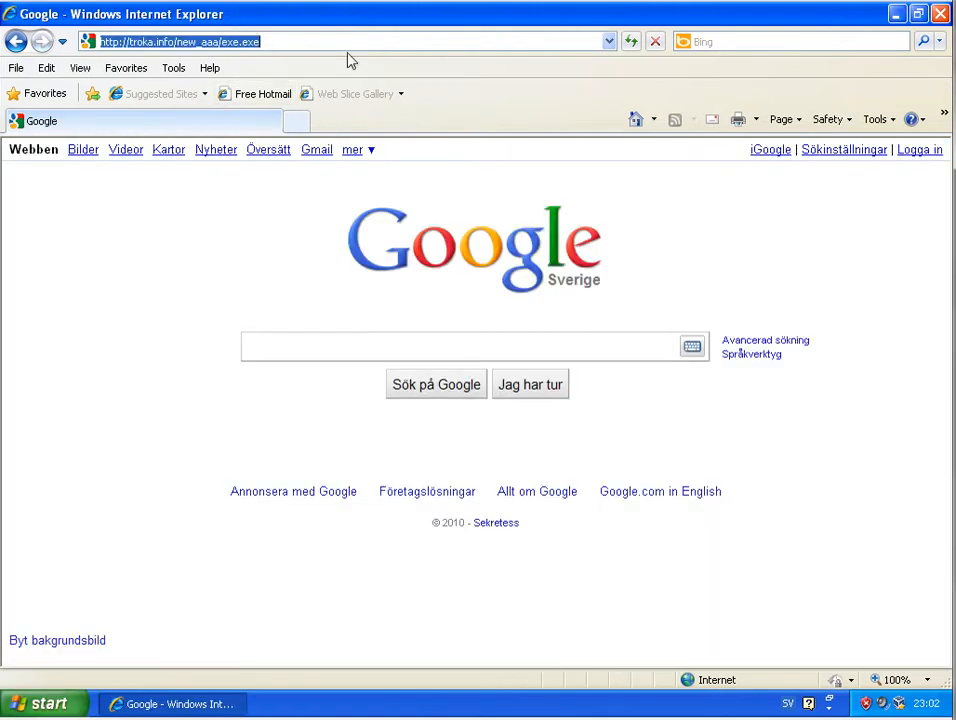
Step: Enter navashield.com/NavaInstaller.exe to trigger its download warning
type("navashield.com/NavaInstaller.exe")
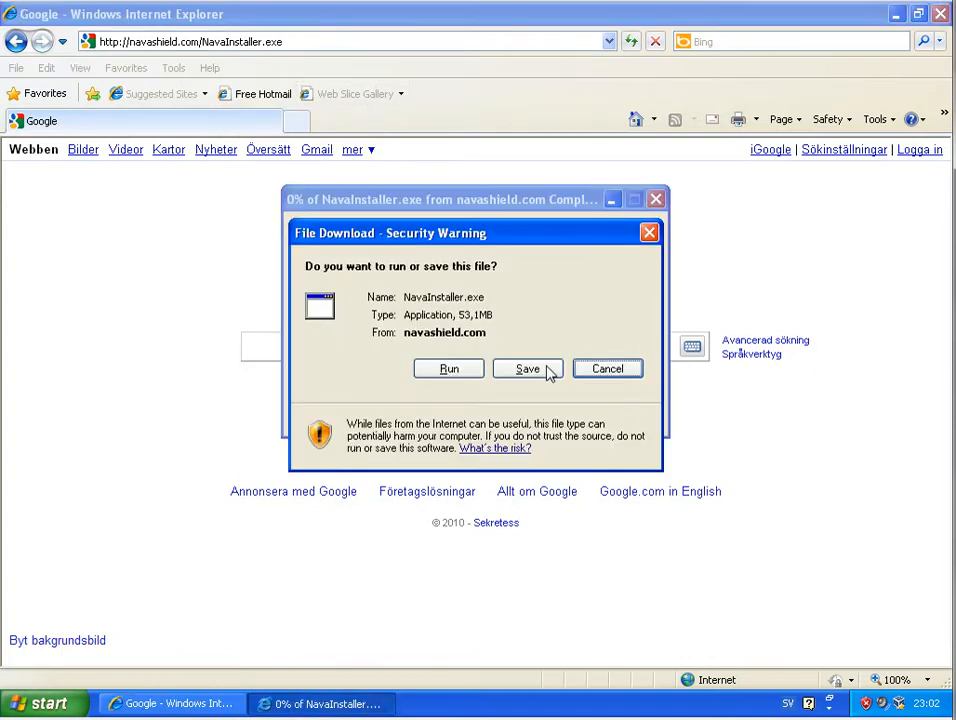
mouse_move(448, 368)
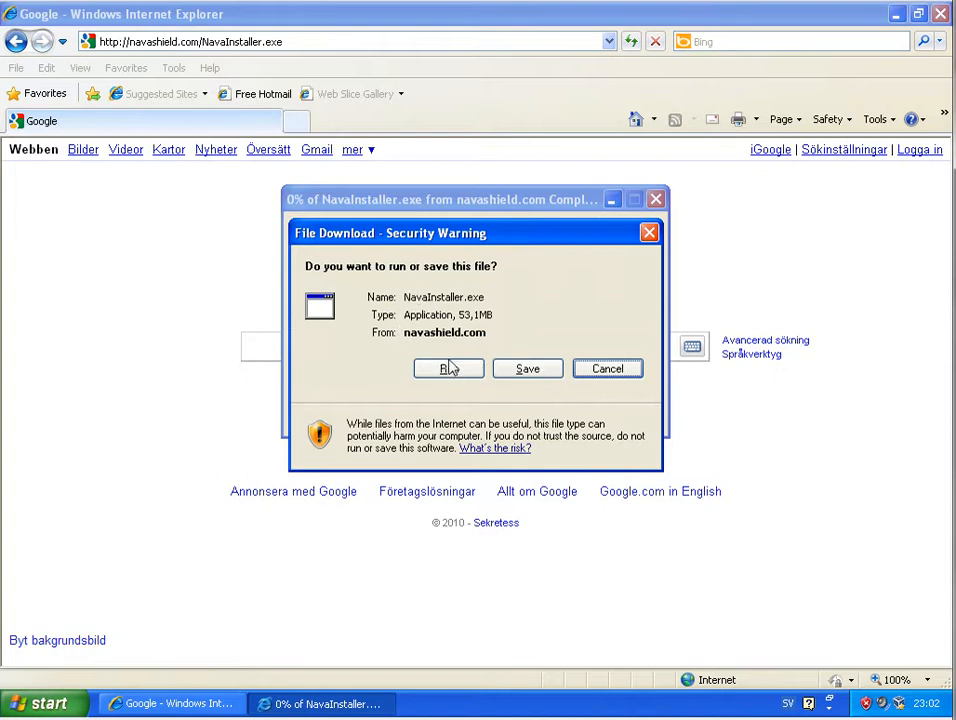
mouse_move(478, 328)
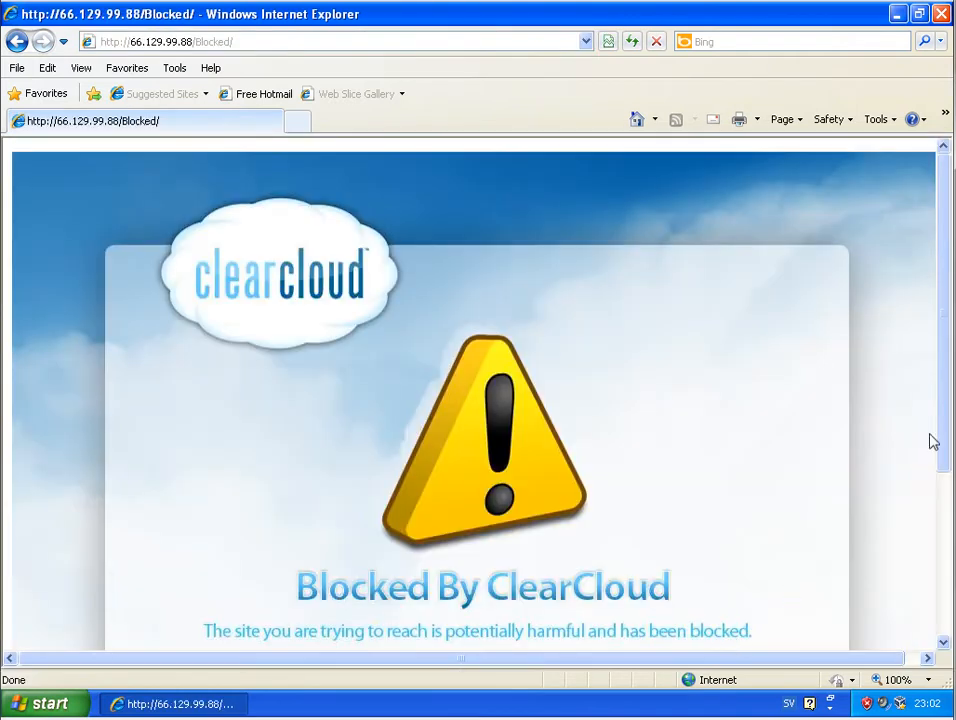
Step: Scroll through the Blocked By ClearCloud page, then paste the copied link as the address
scroll("down", 3)
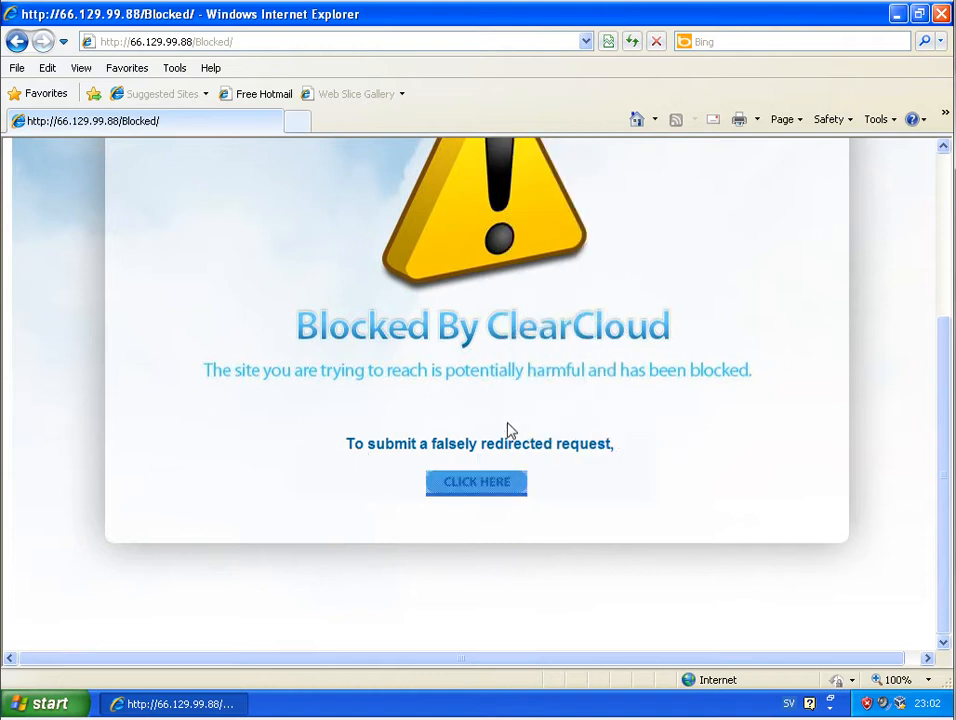
mouse_move(476, 482)
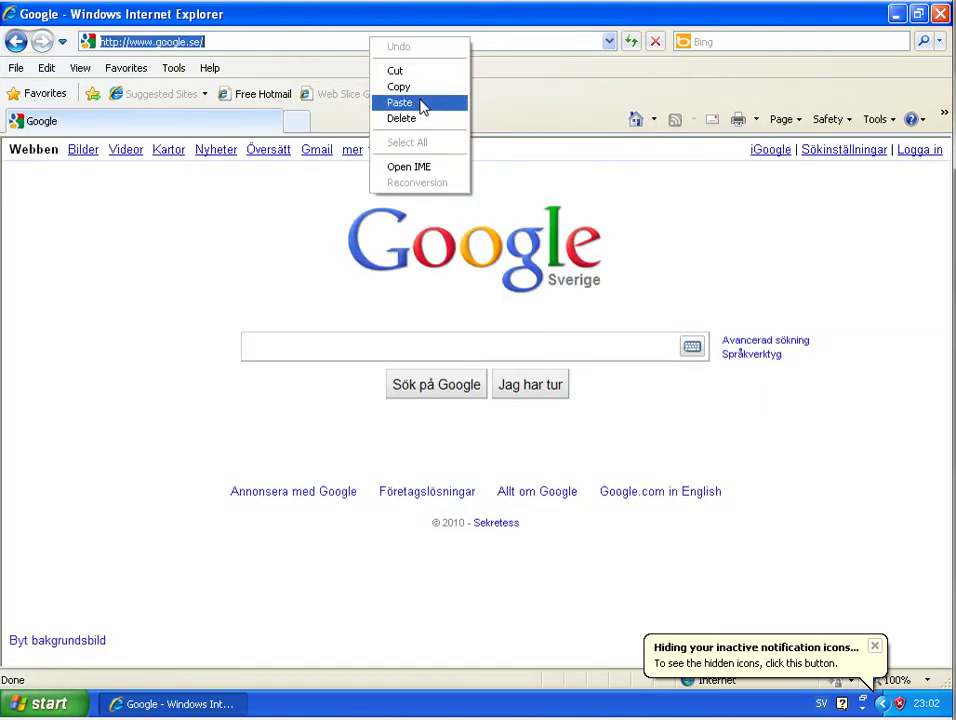
left_click(405, 101)
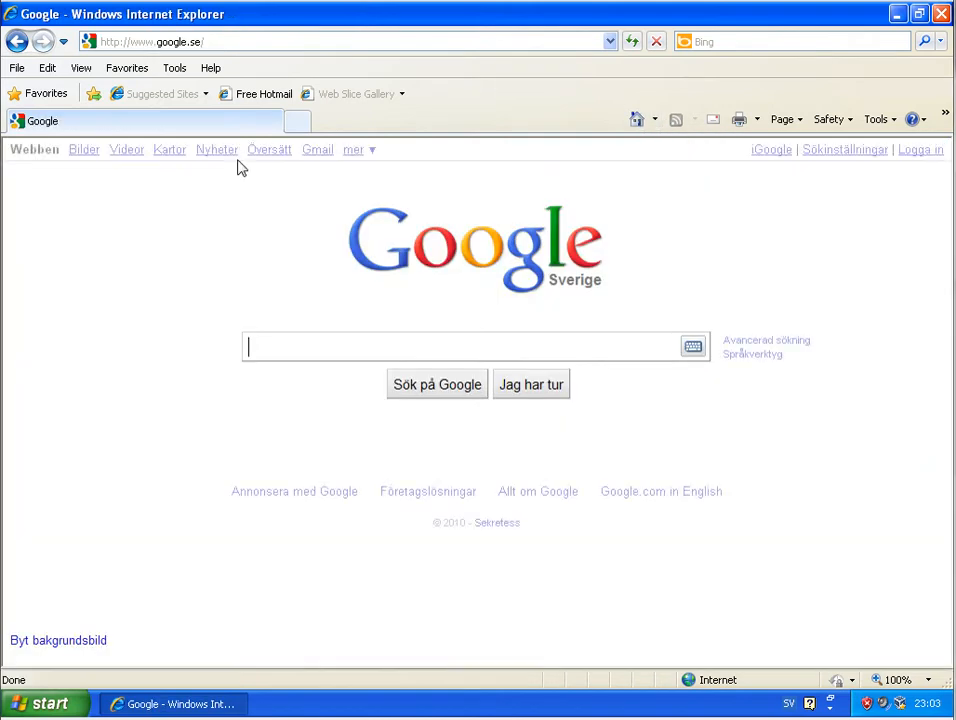
type("www.sogston.com/Resume.exe")
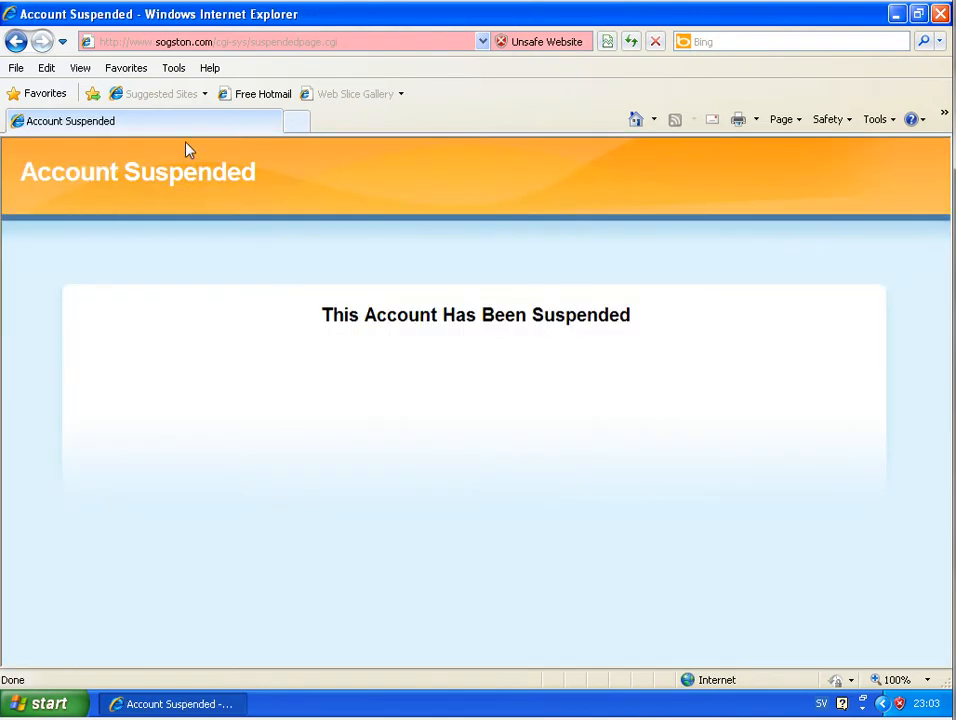
mouse_move(373, 570)
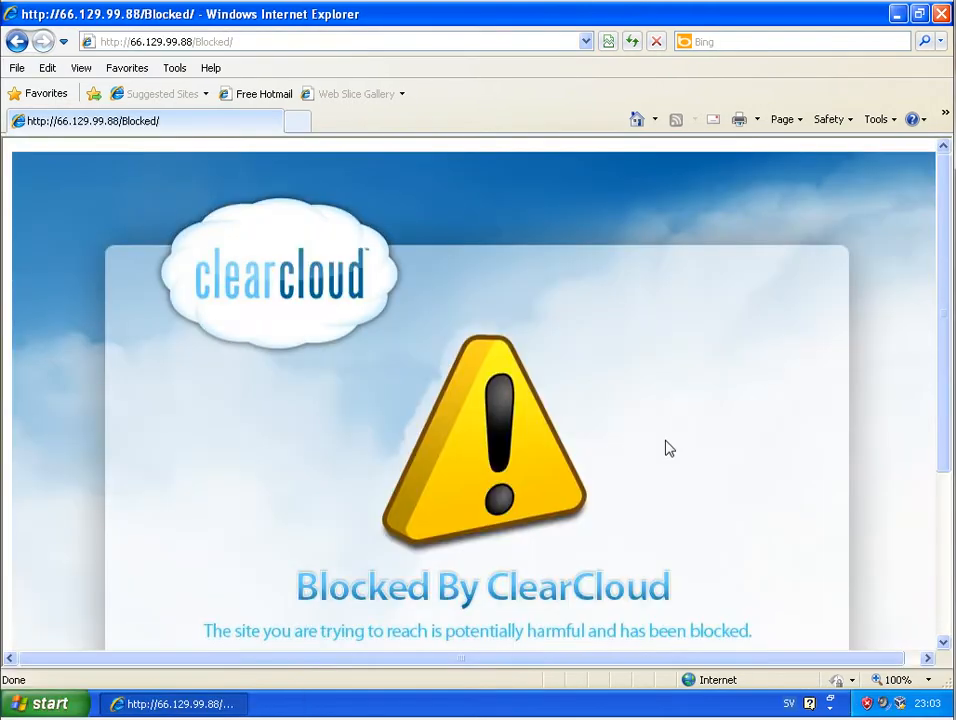
Step: Enter the www4.megaav-soft71.co.cc malicious link to bring up the bot.exe download prompt
type("www4.megaav-soft71.co.cc/?p=p52dcWpmaG2Hnc3kbmNTqKakoV6TZGTKZZWaxWqa")
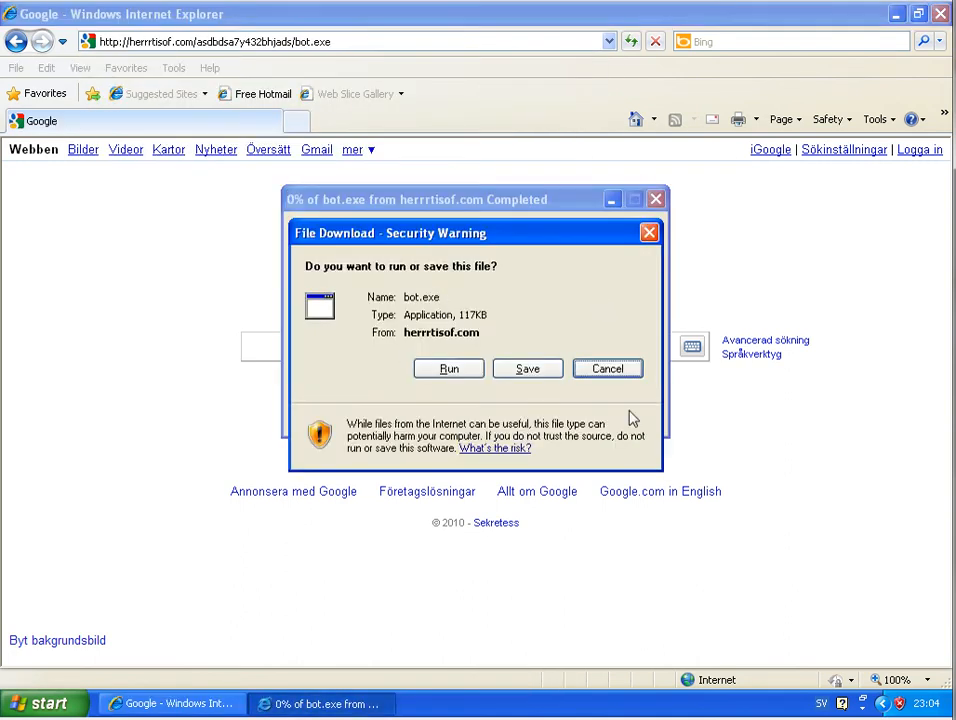
Step: Cancel the bot.exe download and search Google for 'google dns'
left_click(607, 368)
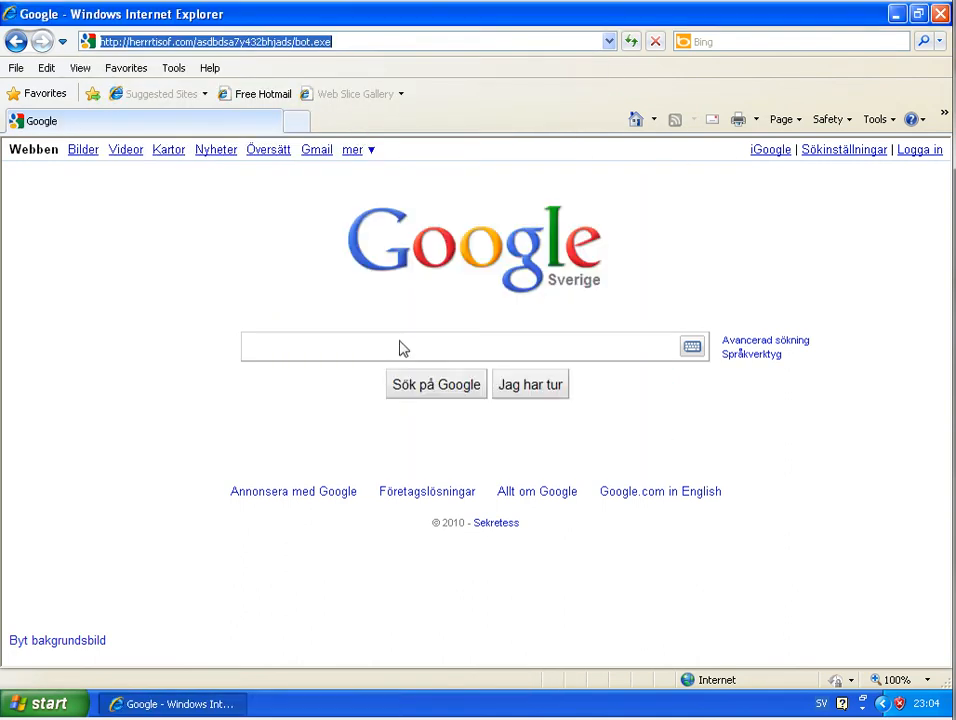
type("google dns.")
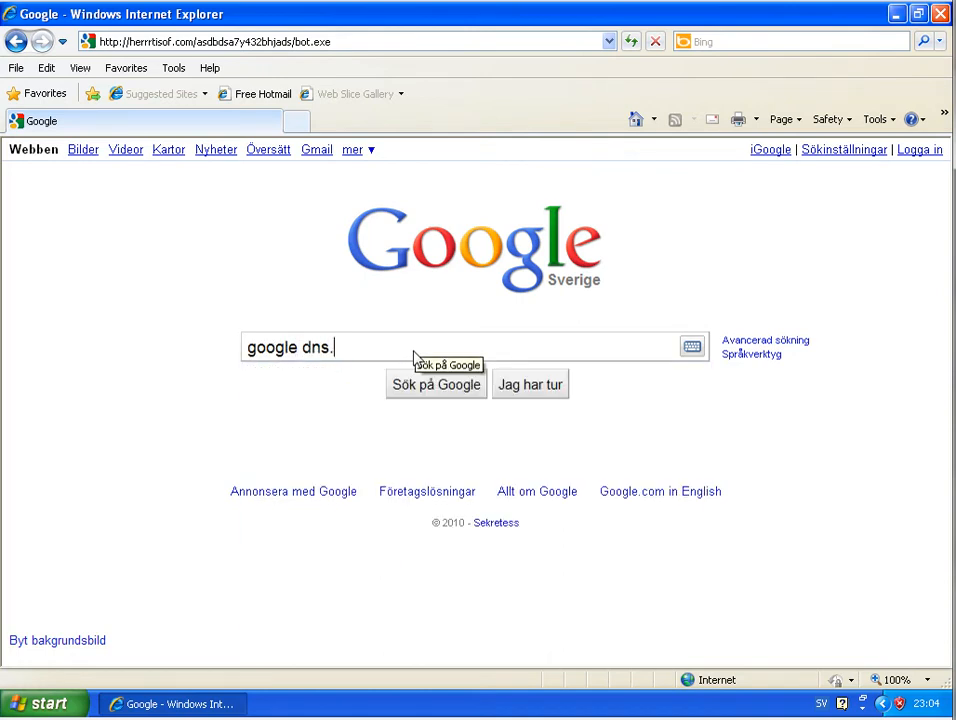
left_click(434, 384)
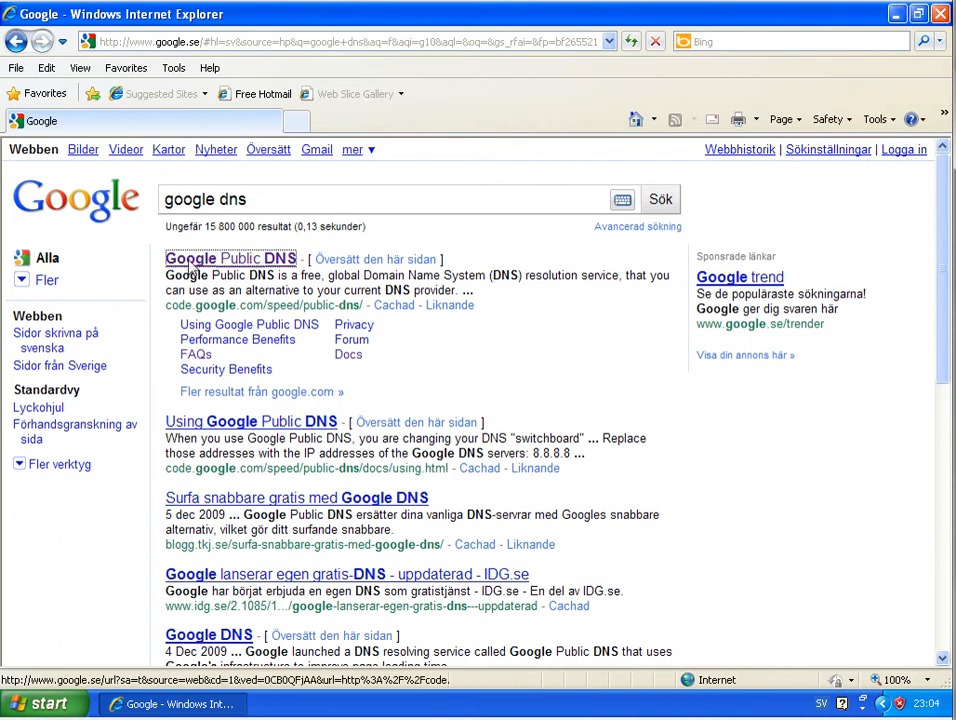
Step: Open the Google Public DNS FAQ, jump to 'Why is Google working on a DNS service?', and select 'security'
left_click(243, 258)
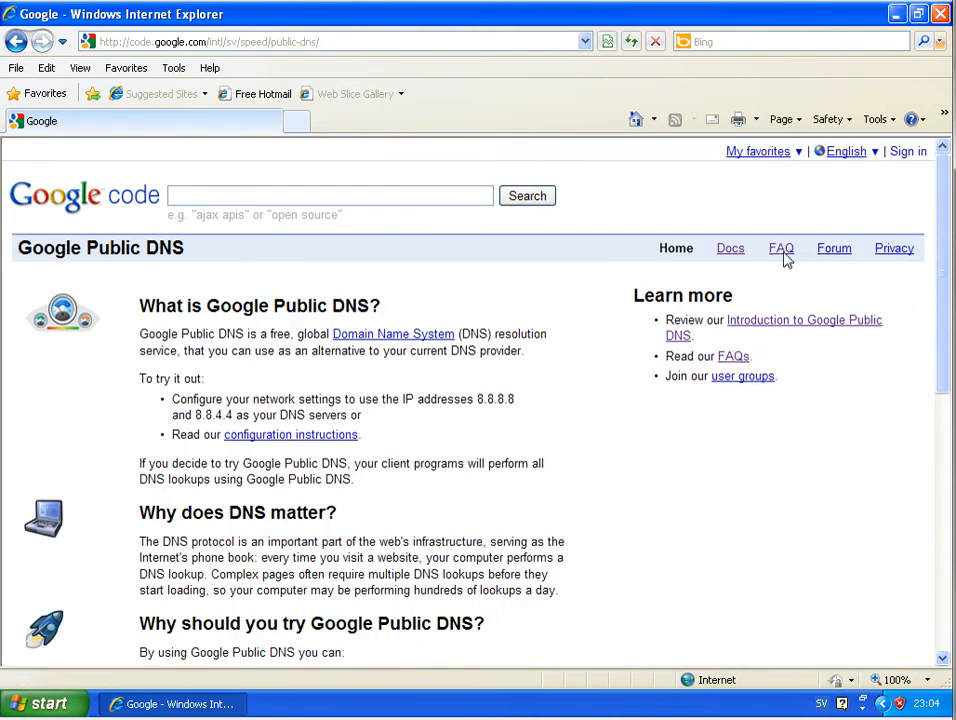
left_click(781, 248)
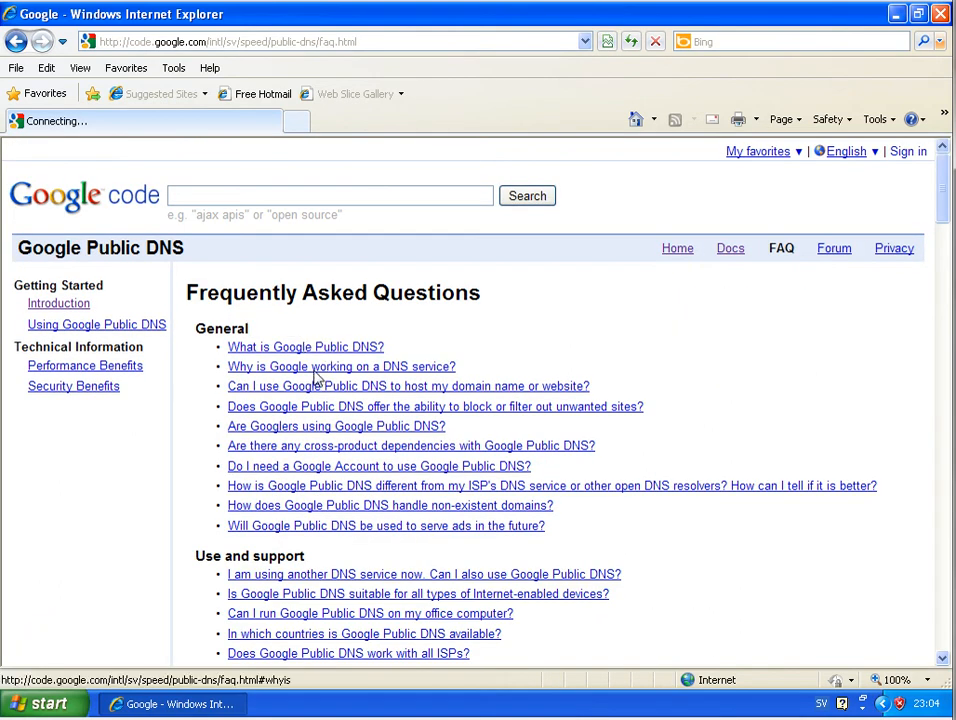
left_click(341, 366)
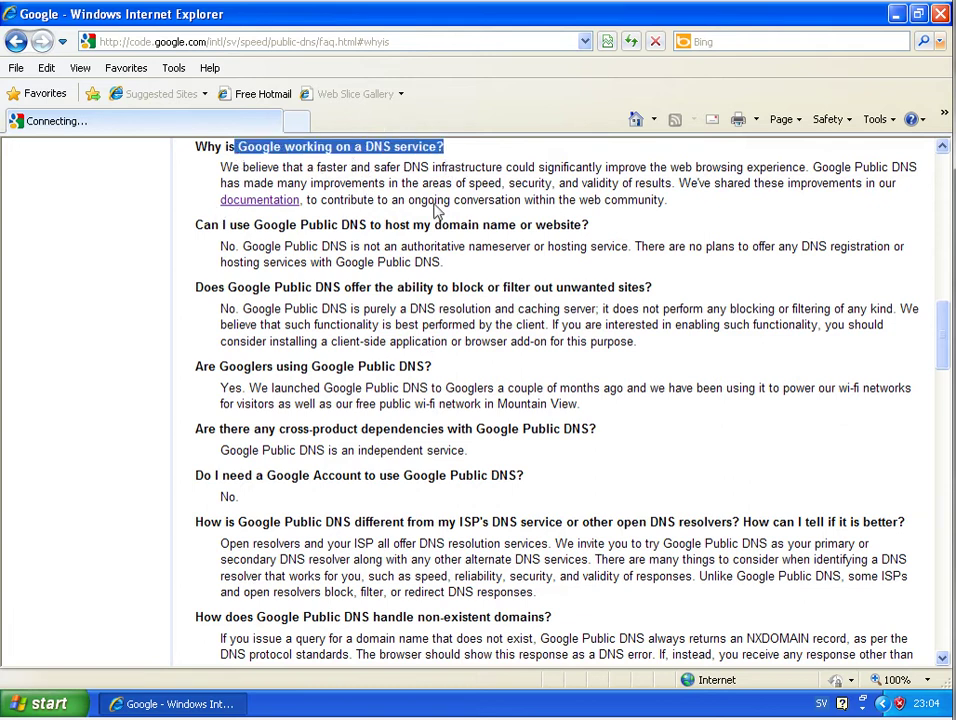
mouse_move(777, 198)
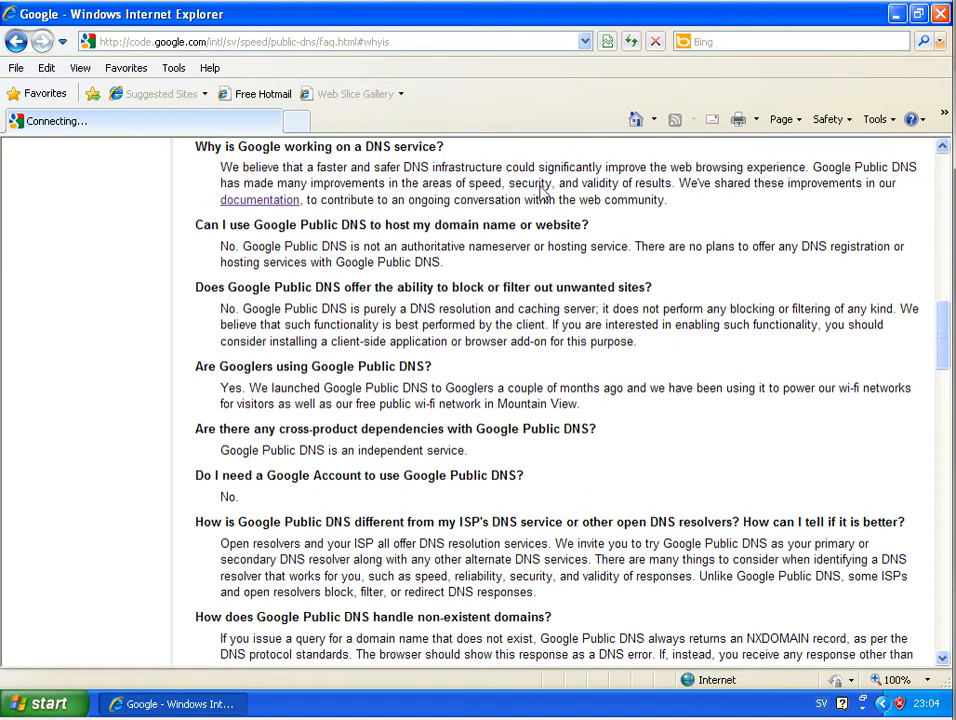
double_click(529, 183)
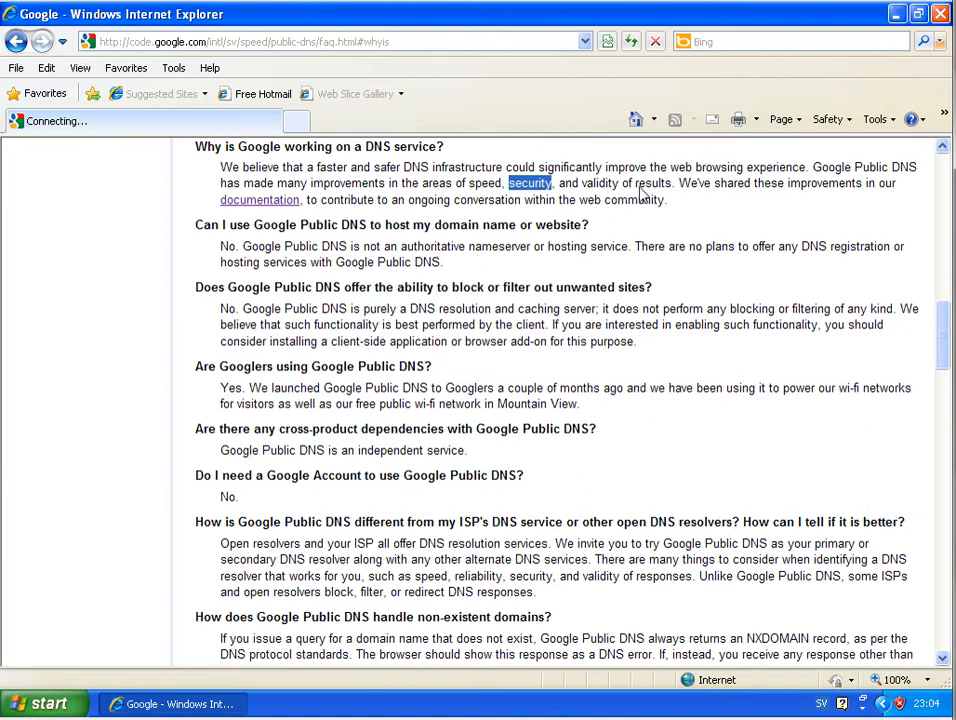
mouse_move(498, 202)
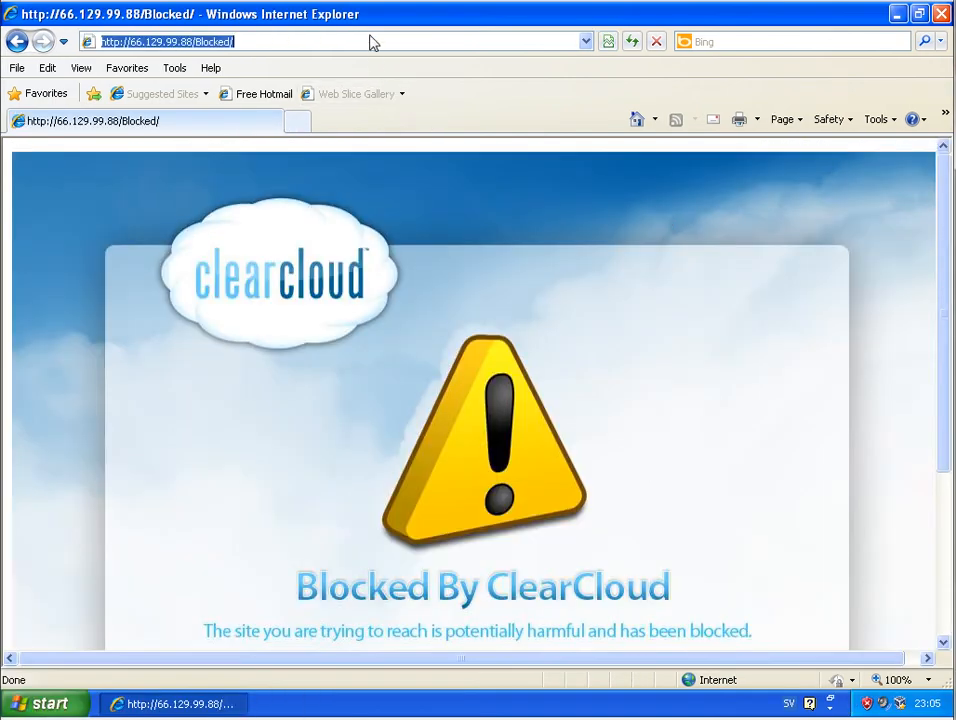
Step: Enter bobi123.com/a/exe.exe twice and cancel the exe.exe download warning
type("bobi123.com/a/exe.exe")
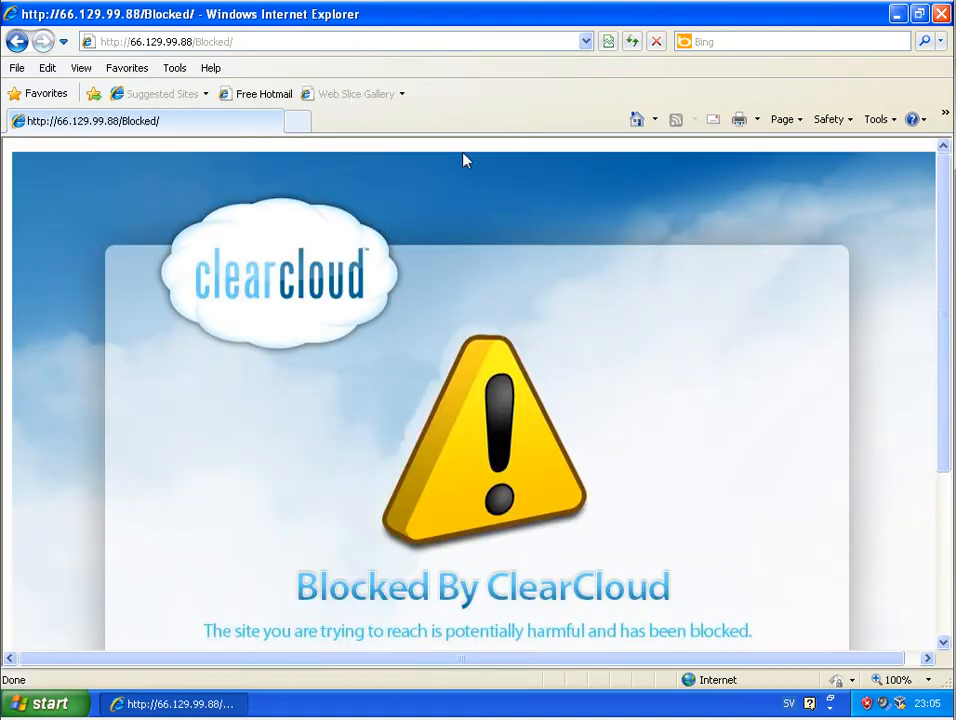
mouse_move(326, 636)
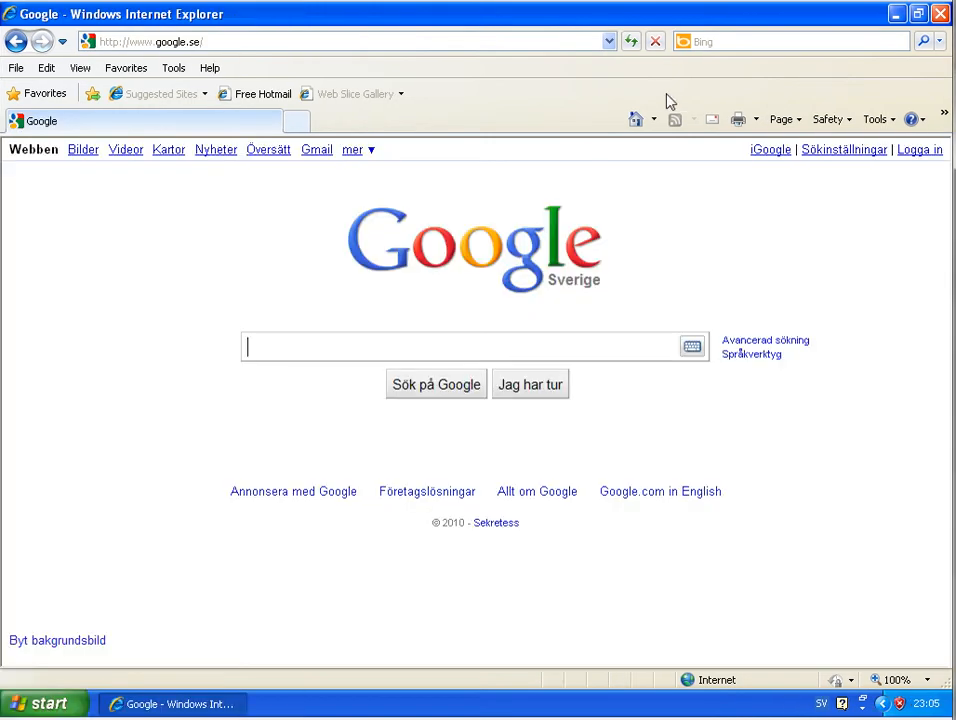
type("bobi123.com/a/exe.exe")
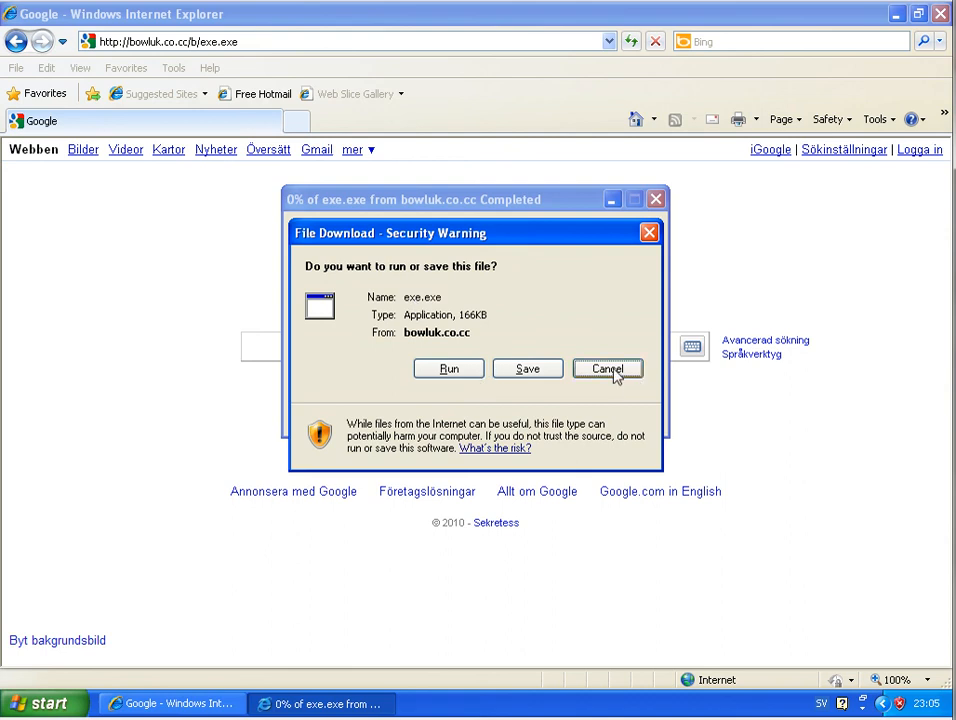
left_click(607, 369)
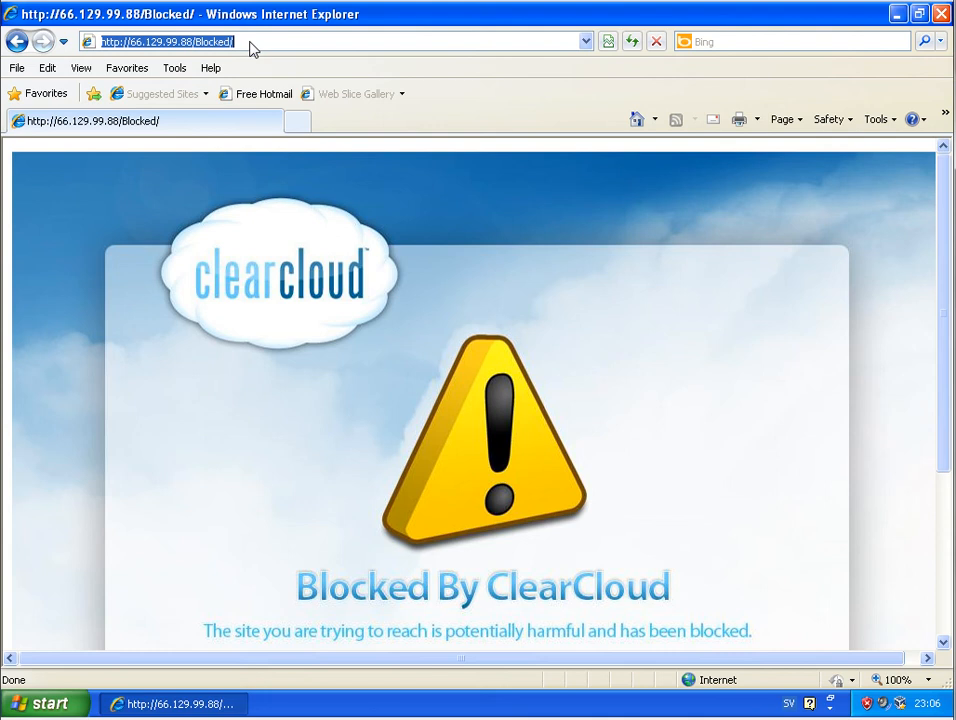
type("www.")
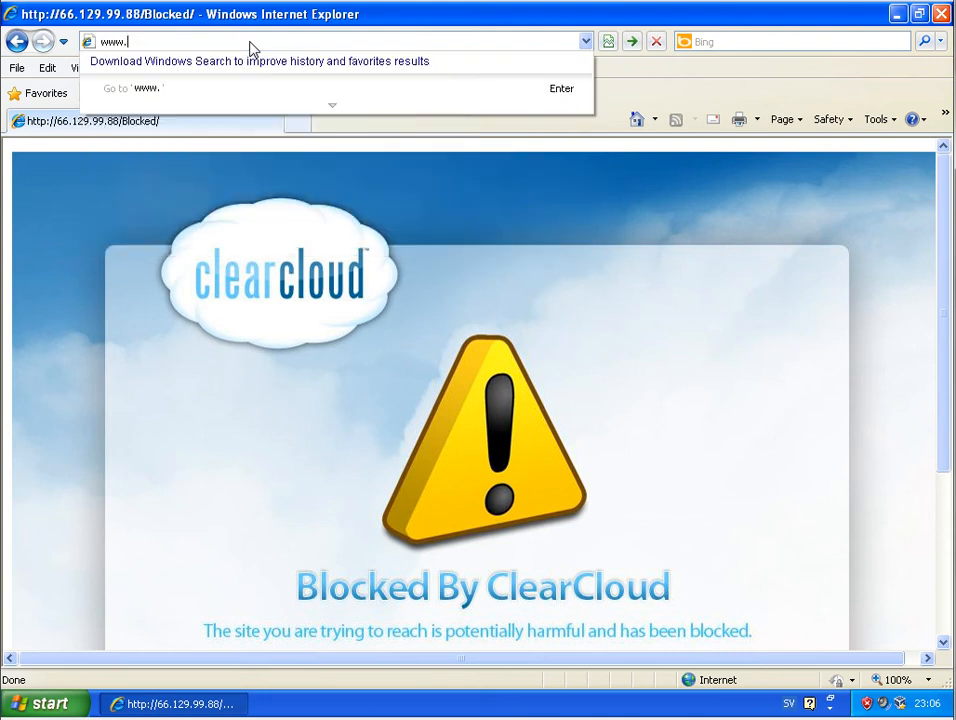
type("cle")
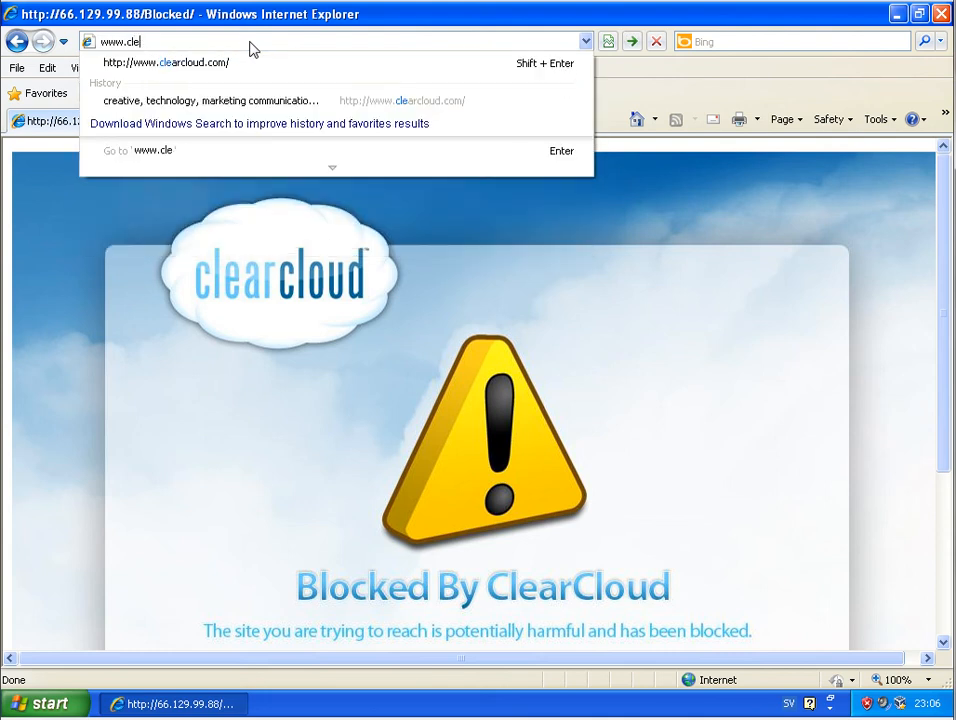
type("arclouddns.com/")
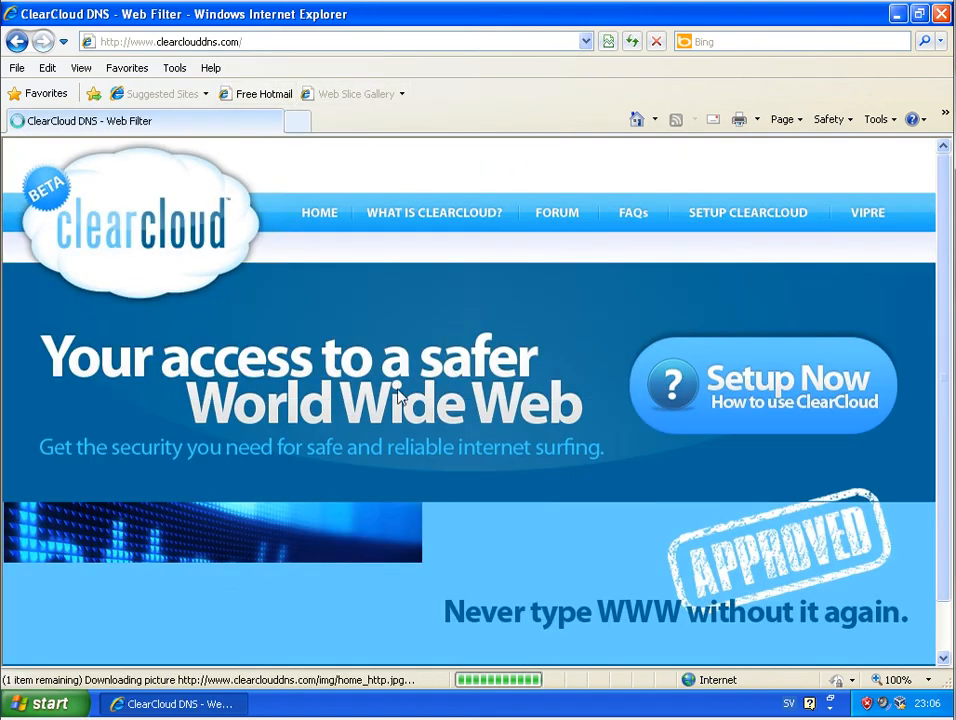
scroll("down", 3)
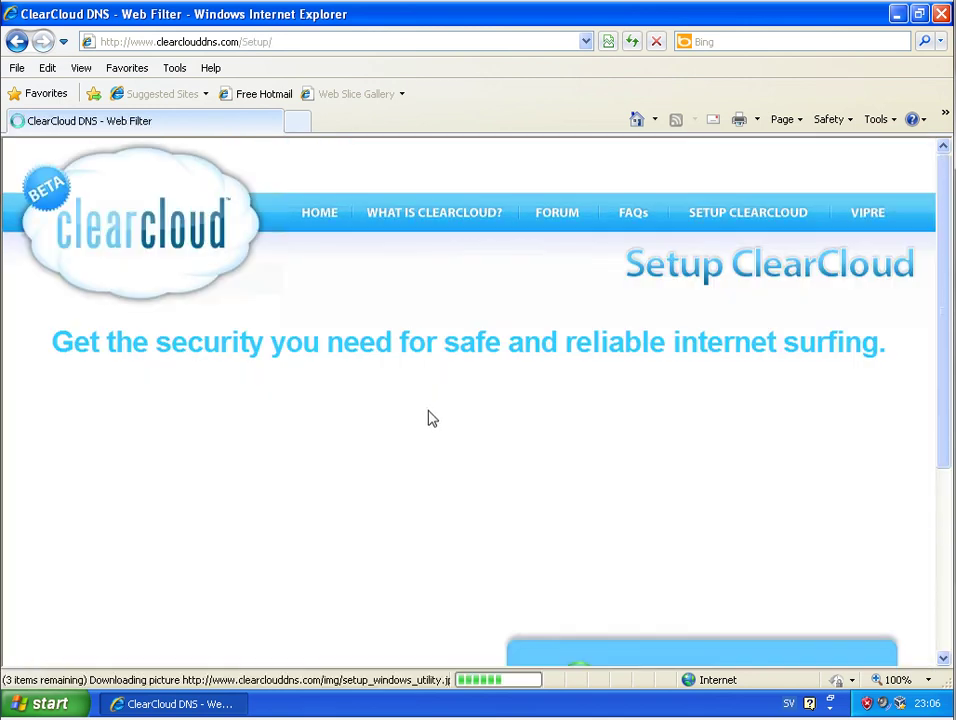
scroll("down", 3)
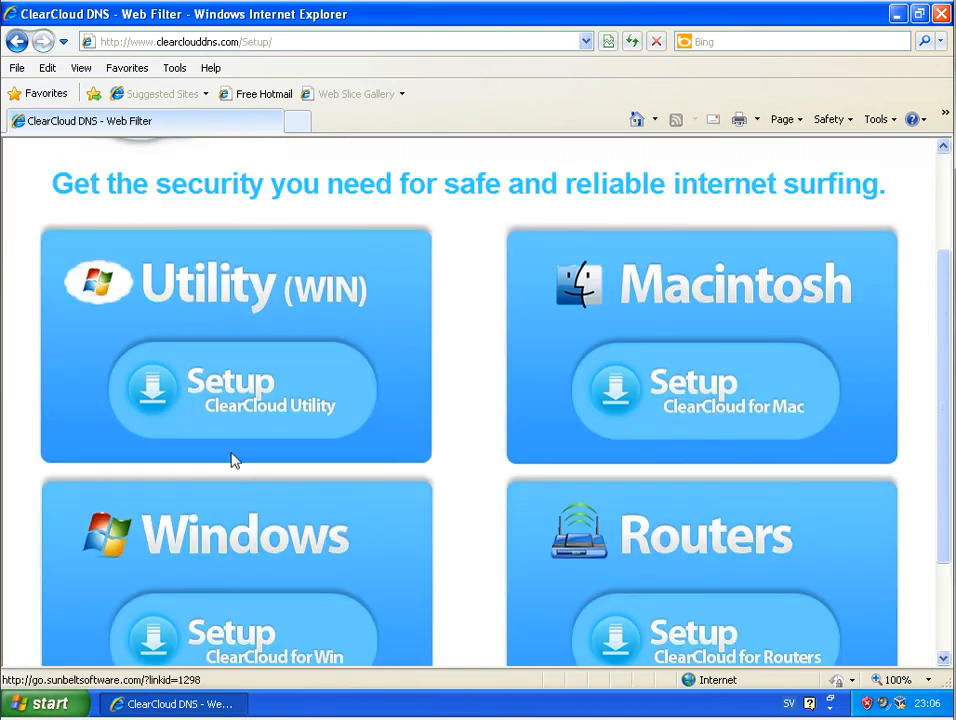
scroll("down", 3)
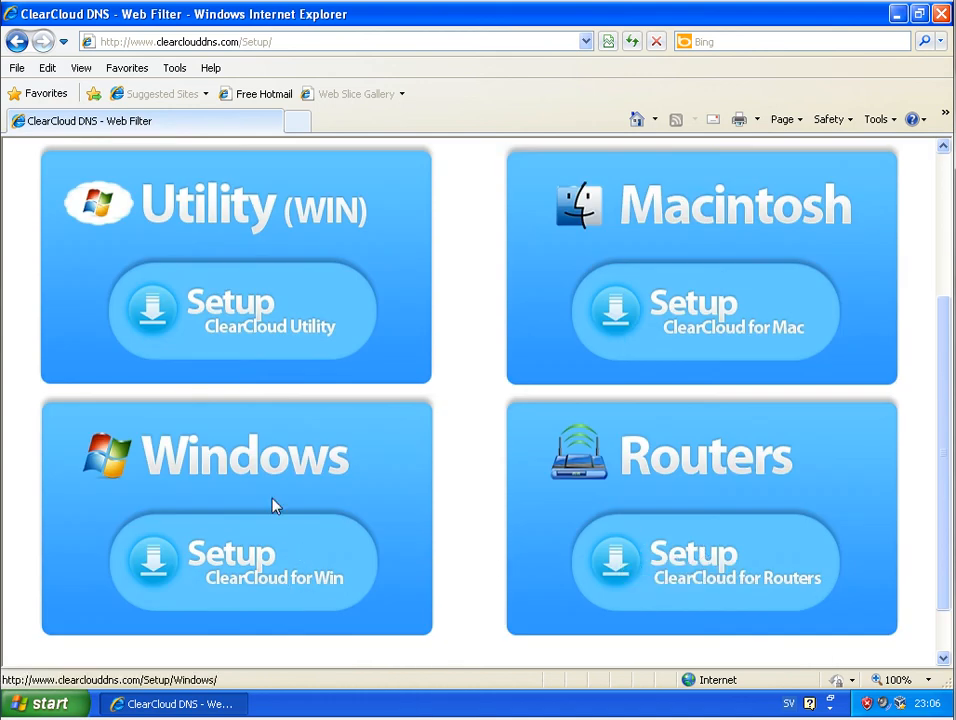
Step: Open ClearCloud's Windows setup instructions and highlight the DNS server address lines
left_click(237, 561)
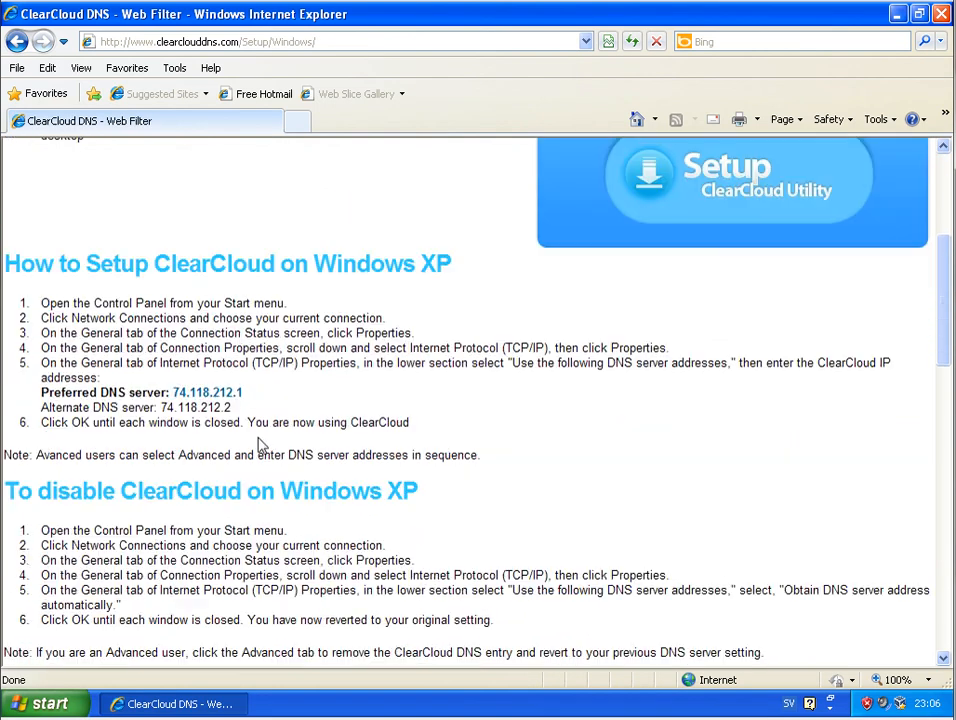
mouse_move(249, 412)
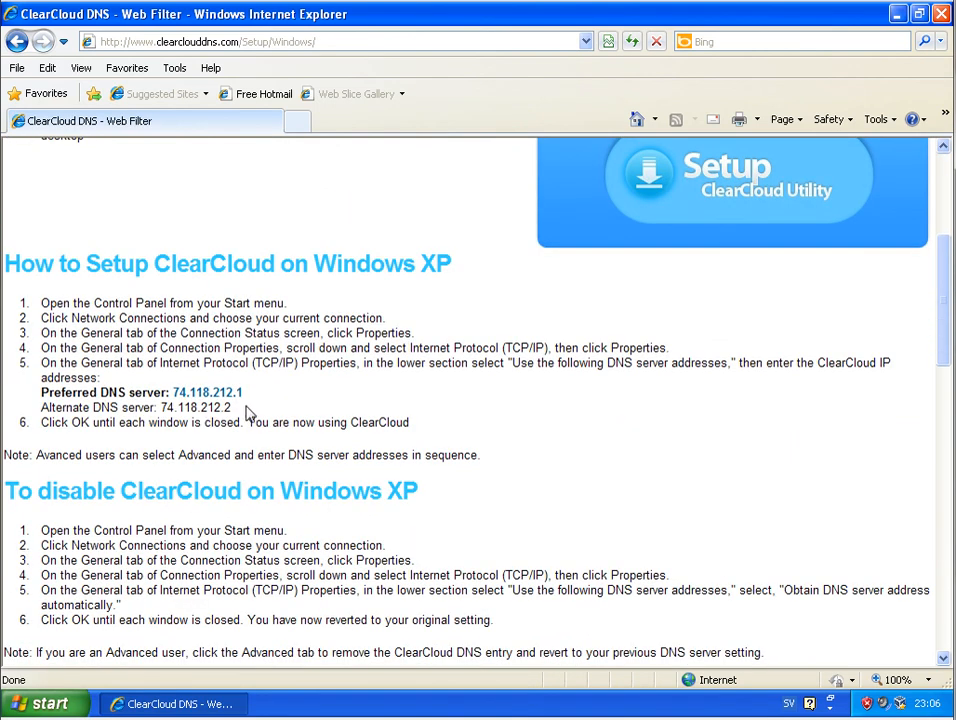
left_click_drag(41, 377, 235, 407)
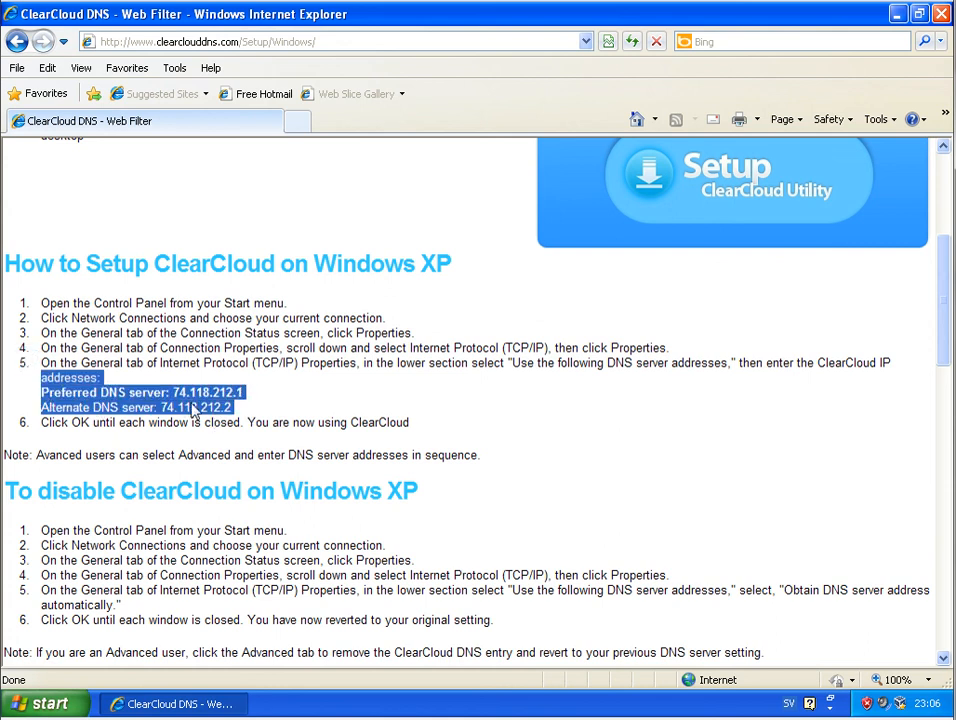
left_click(280, 417)
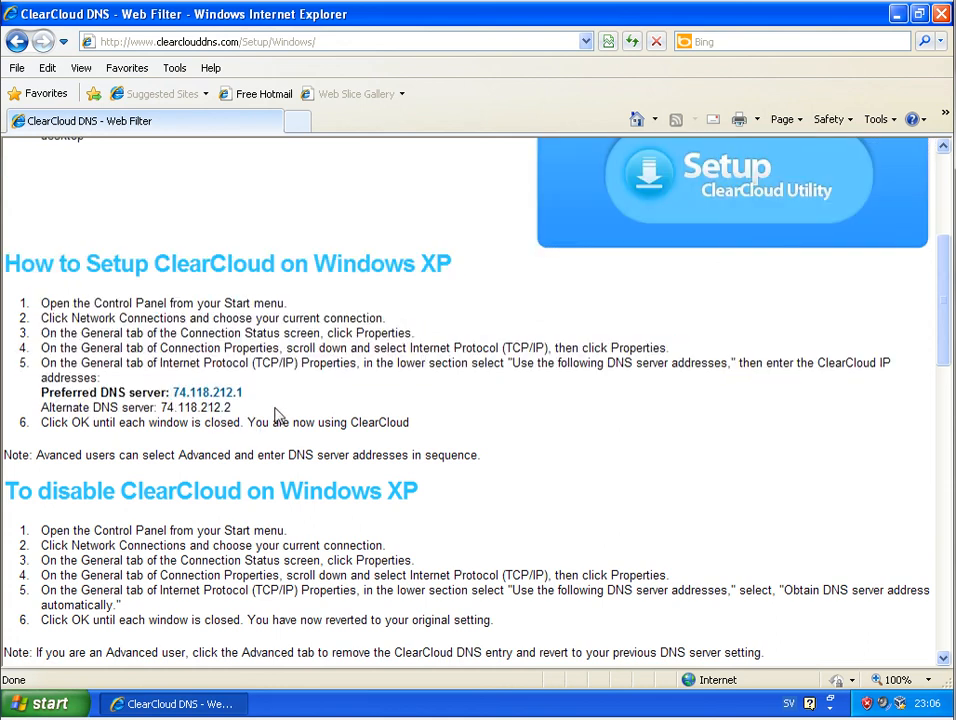
scroll("up", 3)
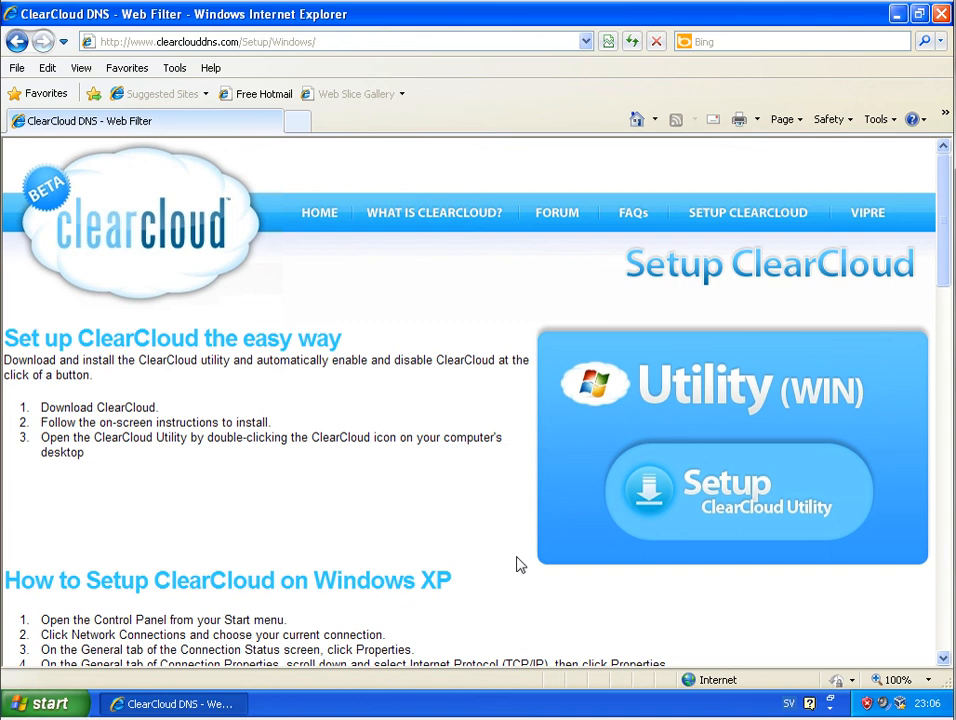